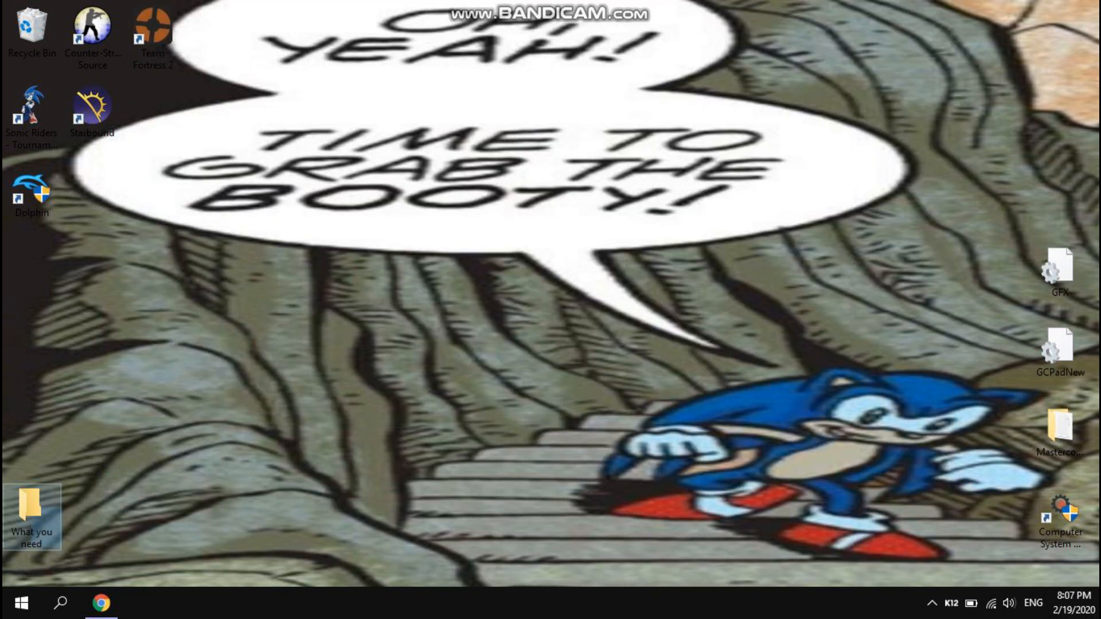
Step: Open the desktop What you need folder, then switch to Chrome
double_click(31, 513)
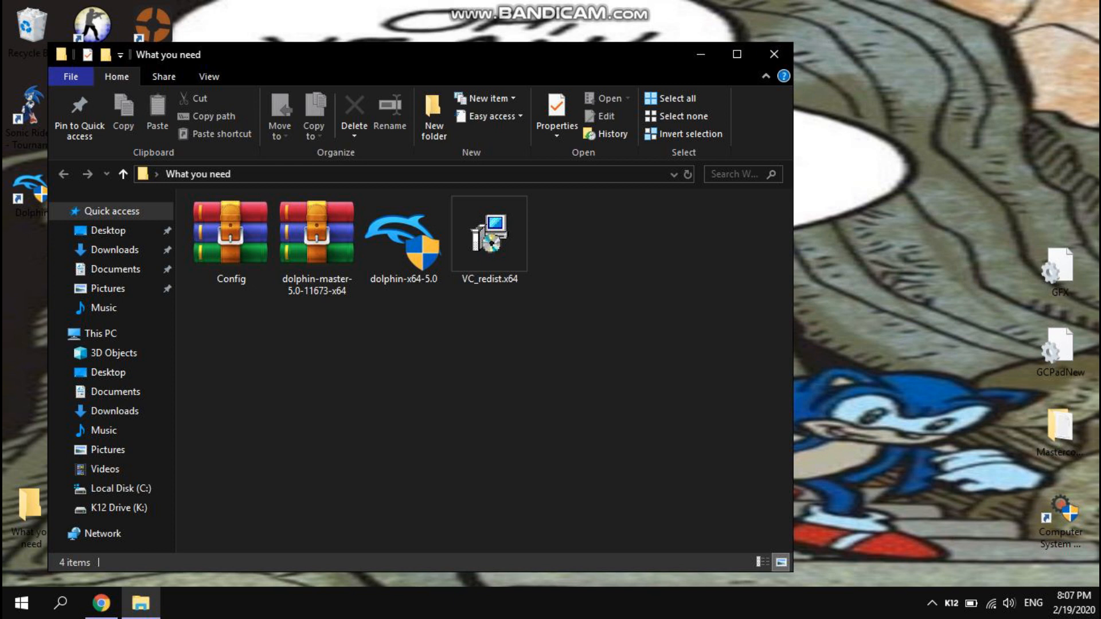
left_click(316, 231)
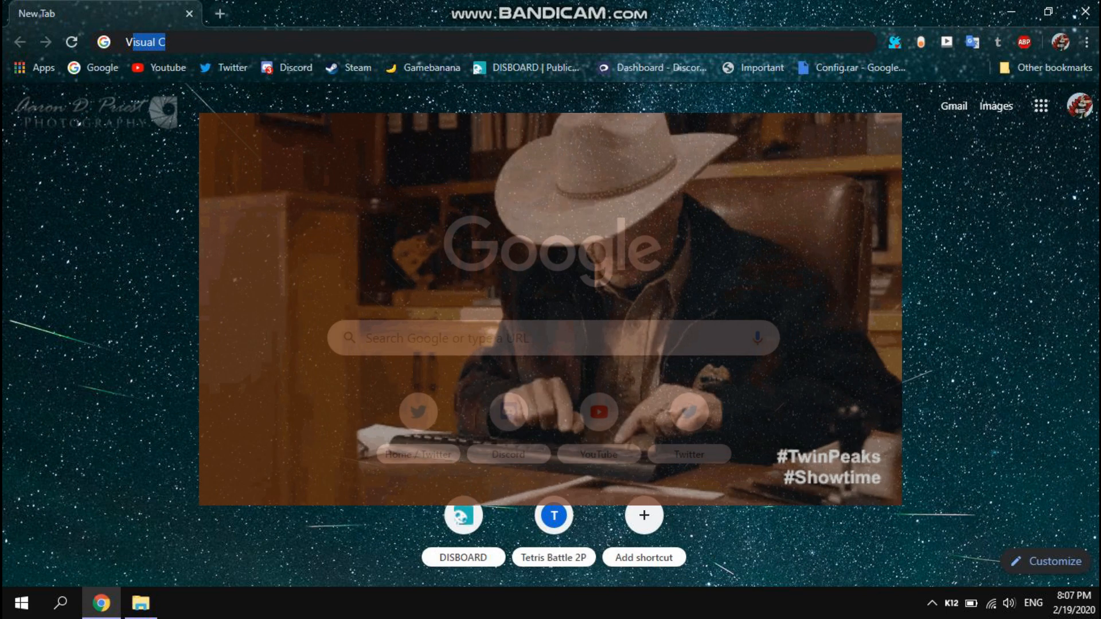
Step: Search for Visual C++ downloads and download the x64 redistributable from Microsoft
type("Vissu")
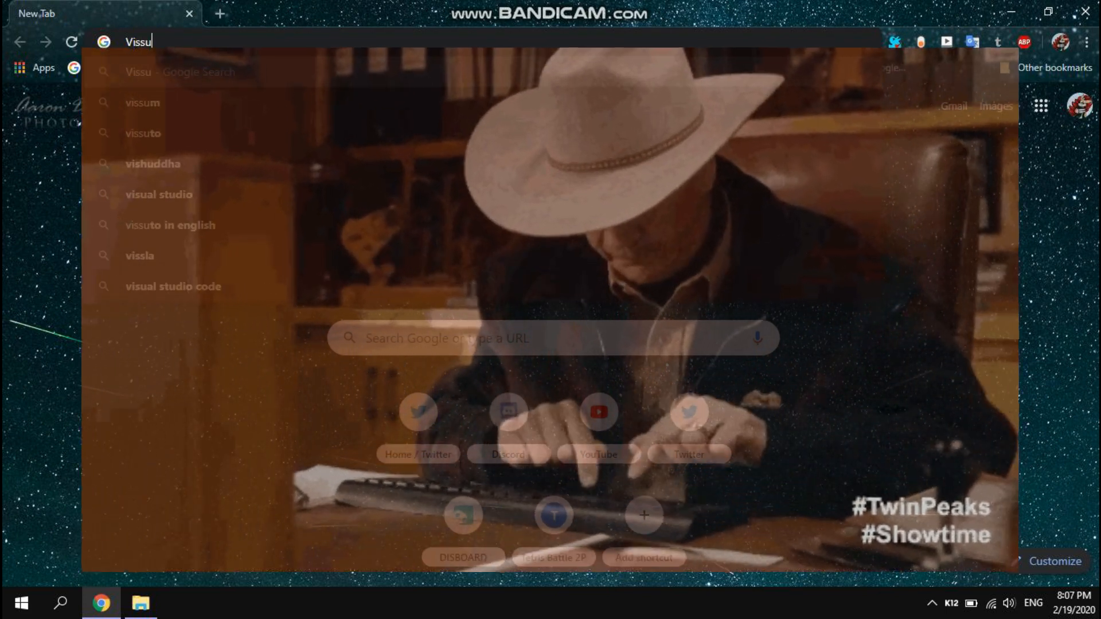
type("Visual C")
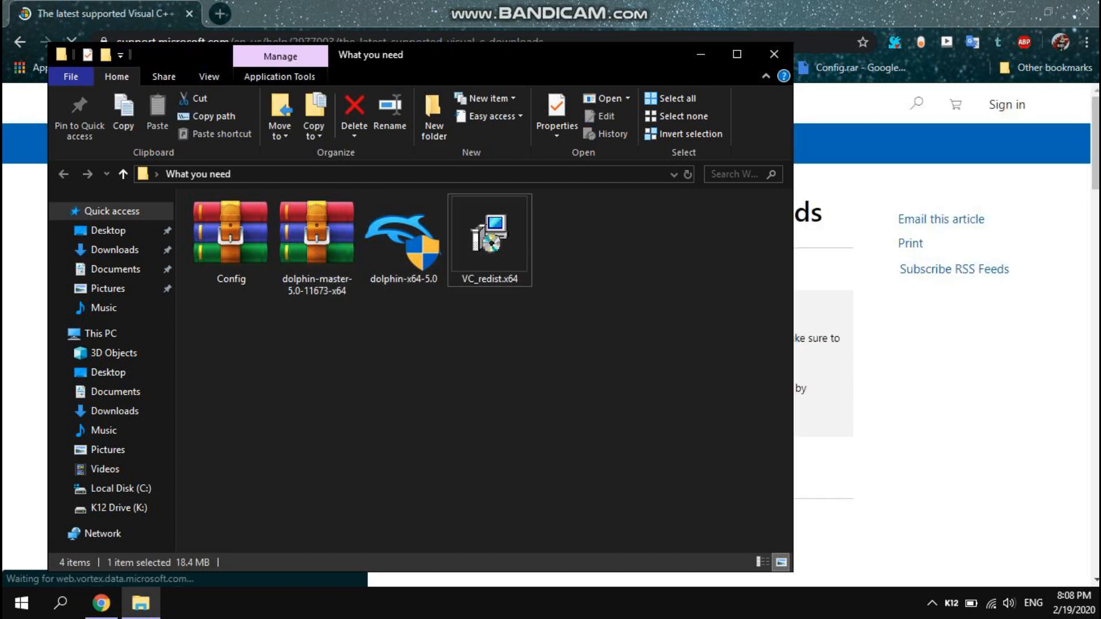
left_click(772, 54)
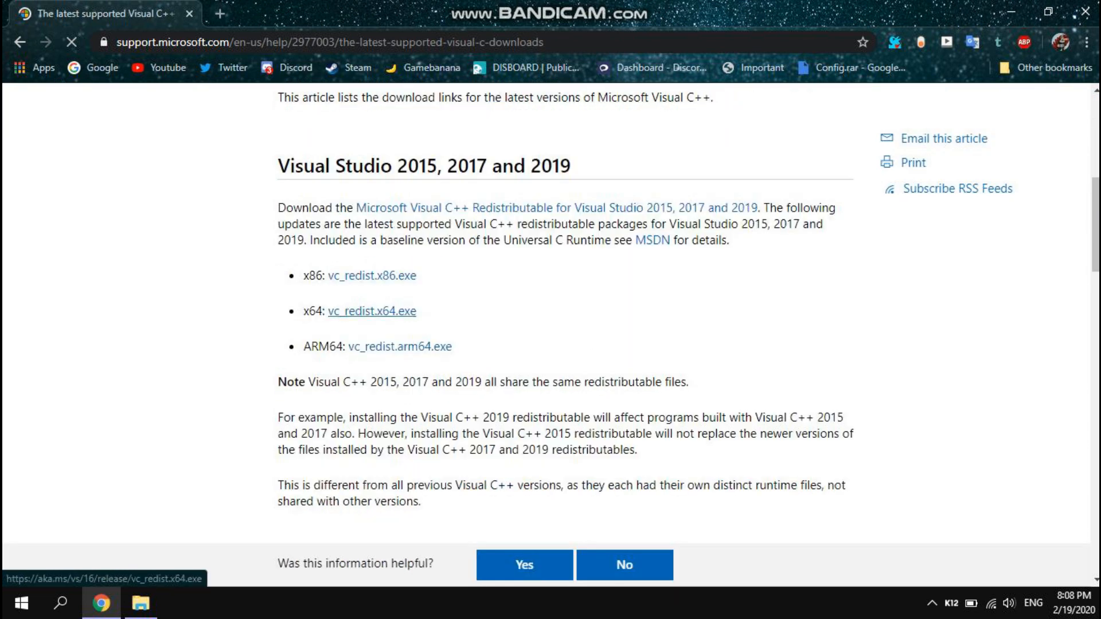
left_click(372, 311)
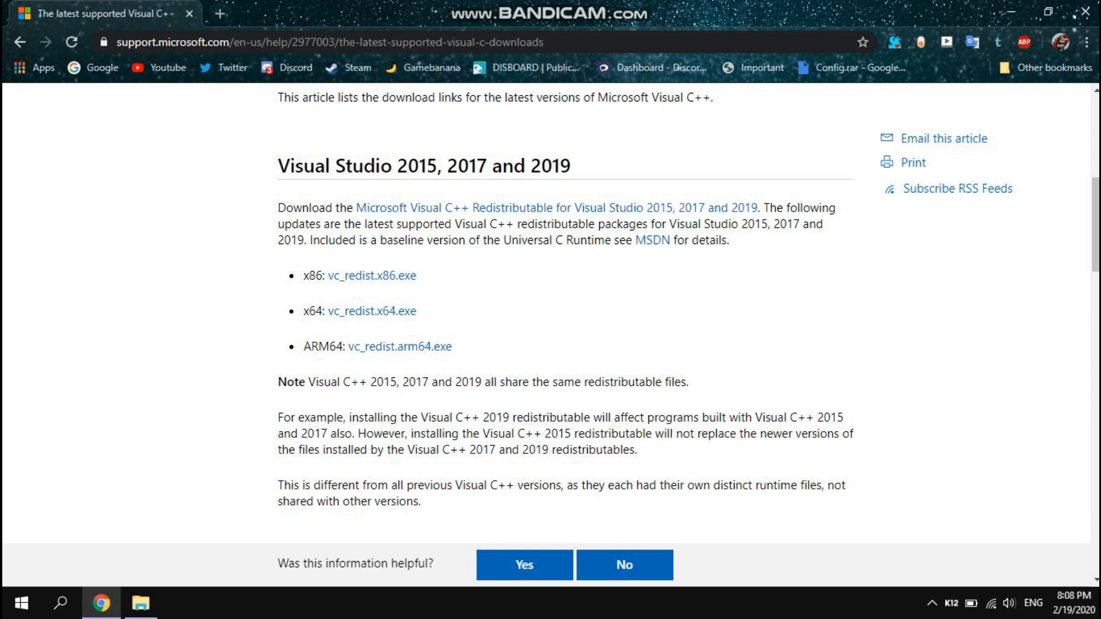
Step: Run VC_redist.x64 and close its setup, since it is already installed
double_click(311, 275)
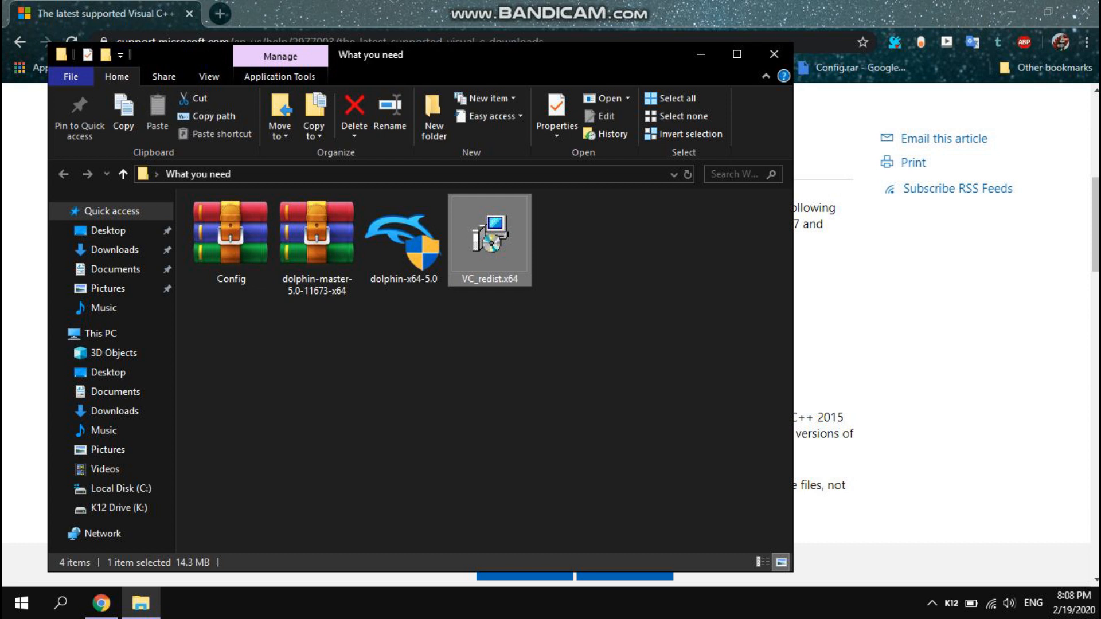
left_click(403, 232)
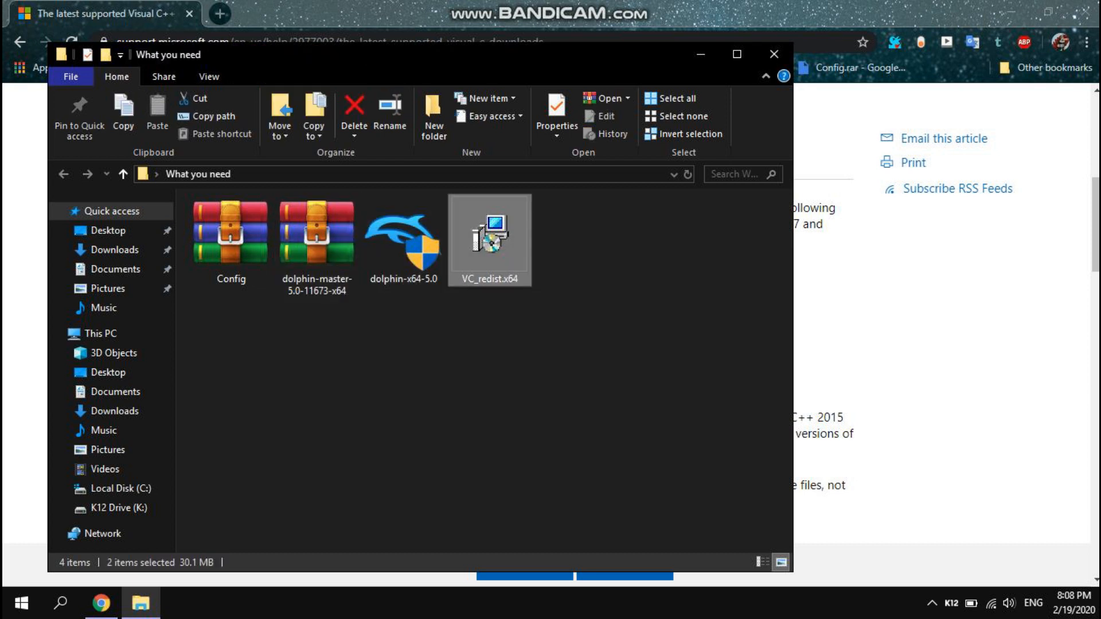
left_click(489, 235)
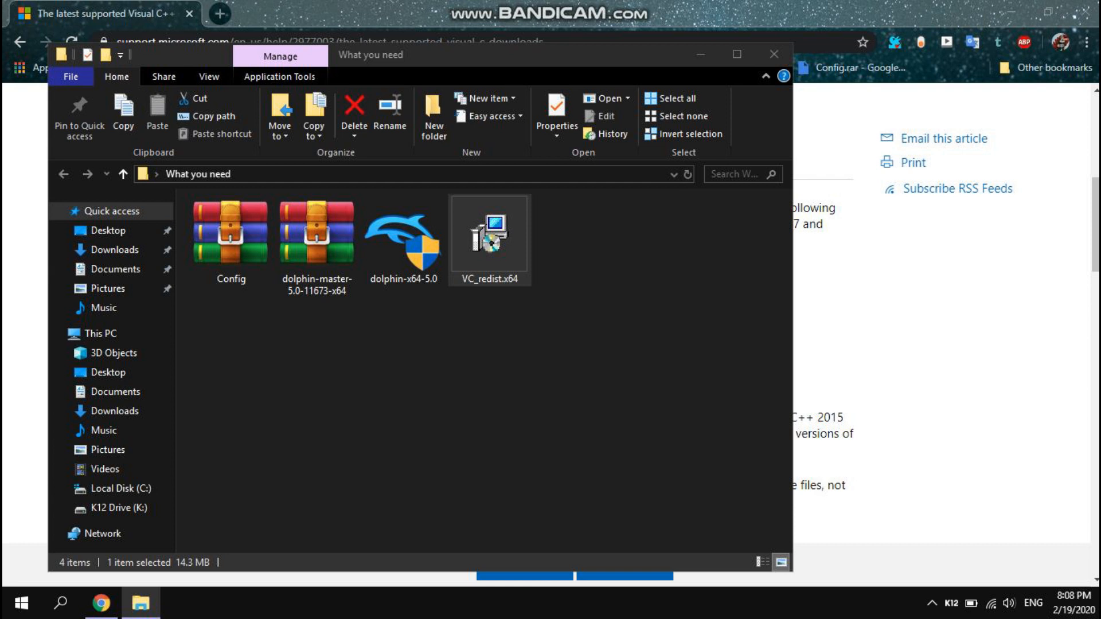
double_click(489, 234)
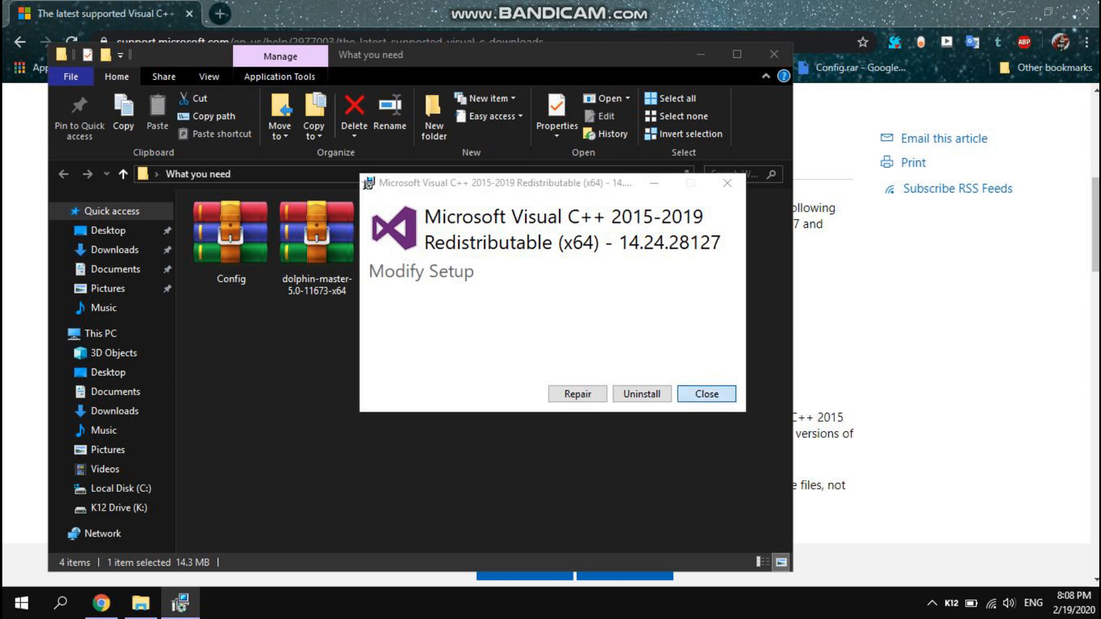
left_click(640, 394)
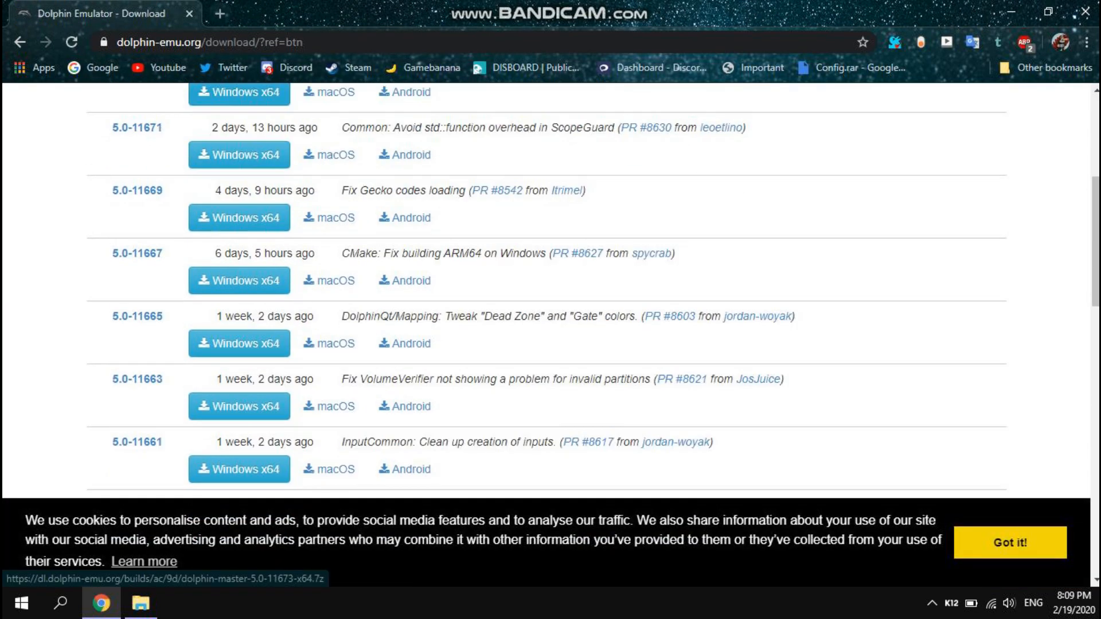
Step: Browse Dolphin's development builds and select the dolphin-master-5.0-11673-x64 archive
scroll("down", 3)
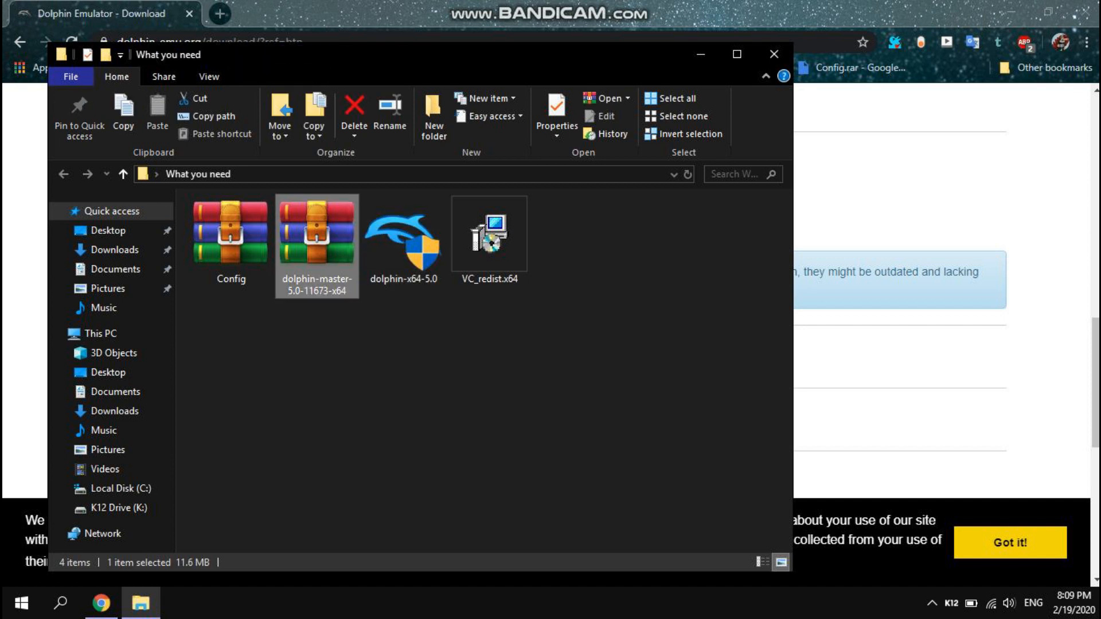
left_click(403, 232)
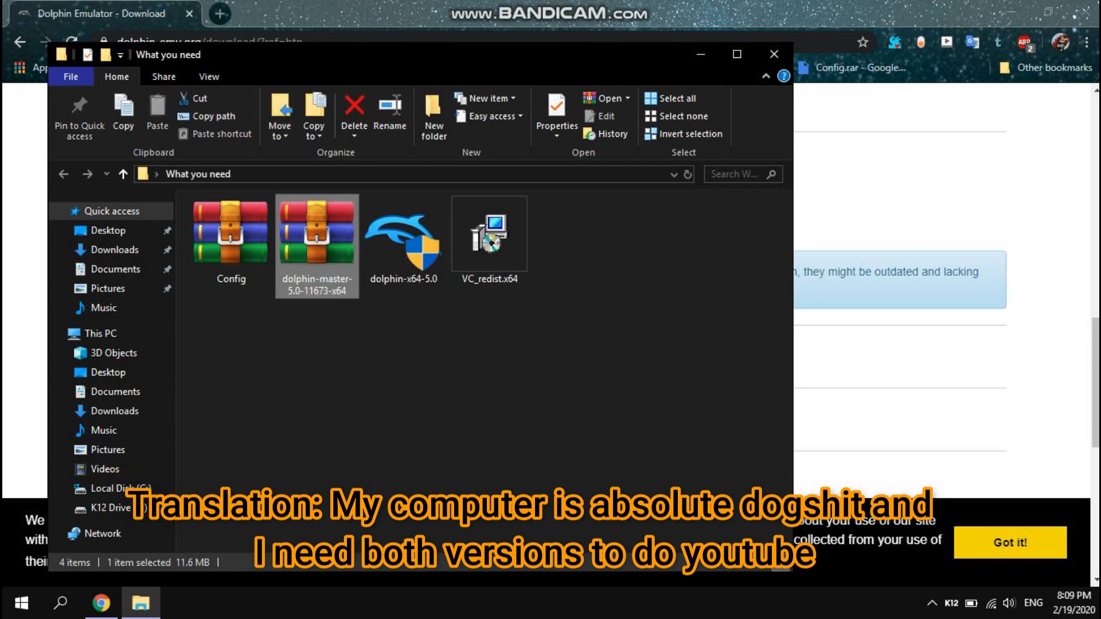
Step: Launch the dolphin-x64-5.0 installer, accept the license, and skip DirectX and Visual C++
left_click(404, 234)
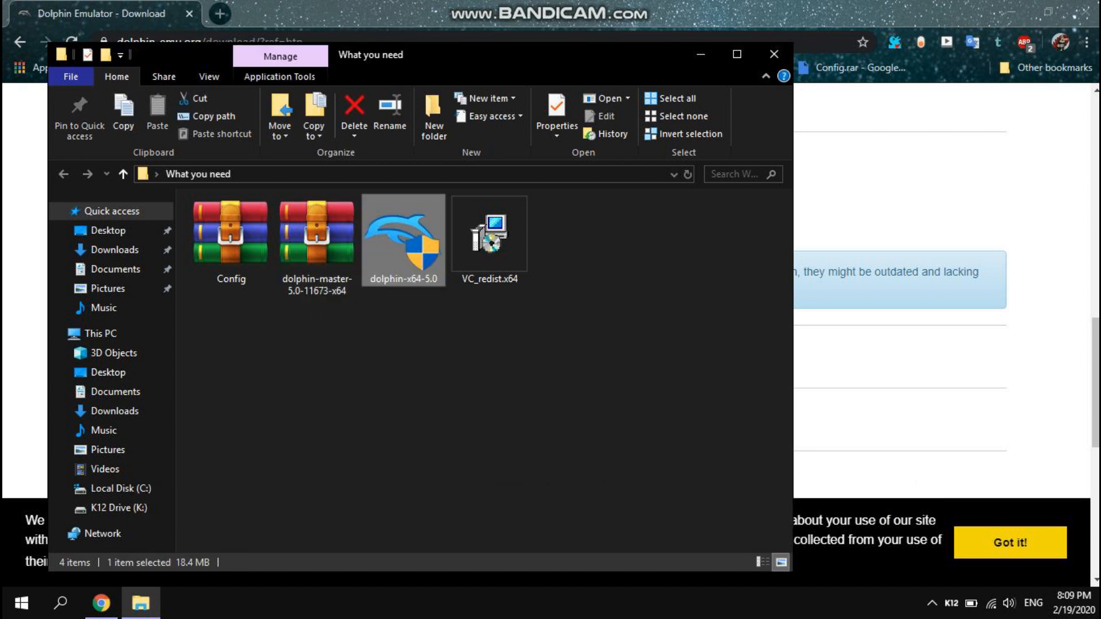
double_click(404, 234)
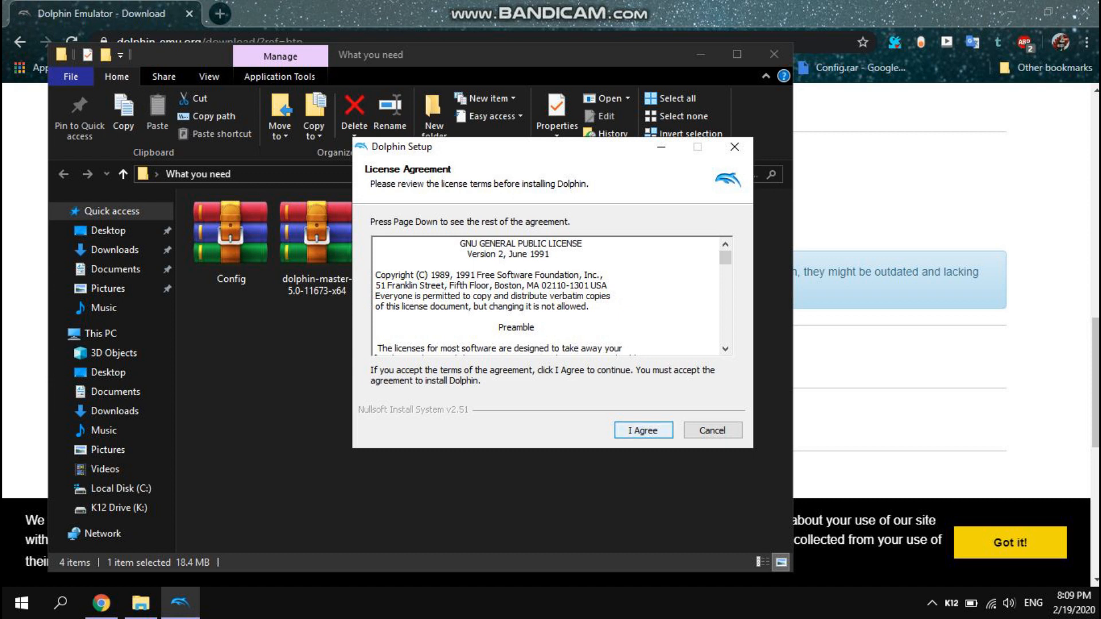
left_click(642, 430)
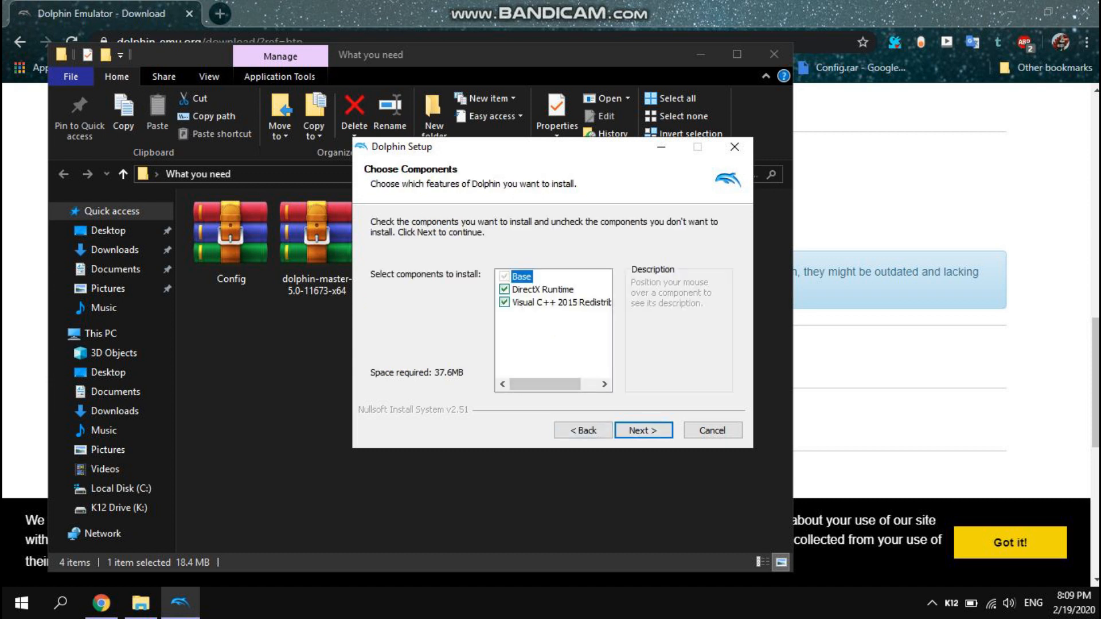
mouse_move(535, 288)
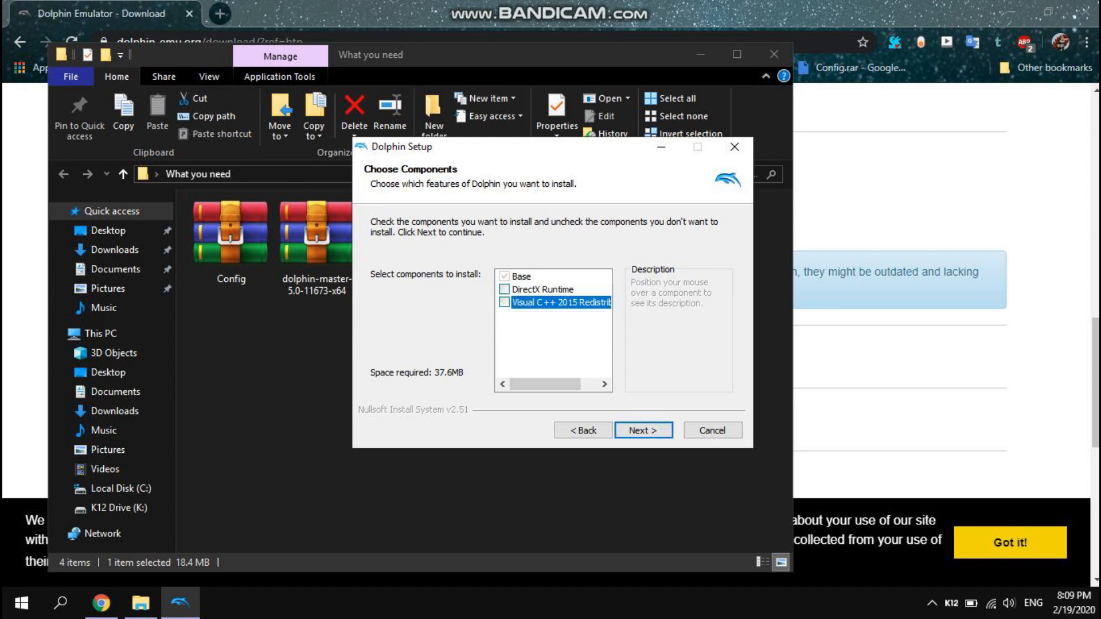
left_click(641, 430)
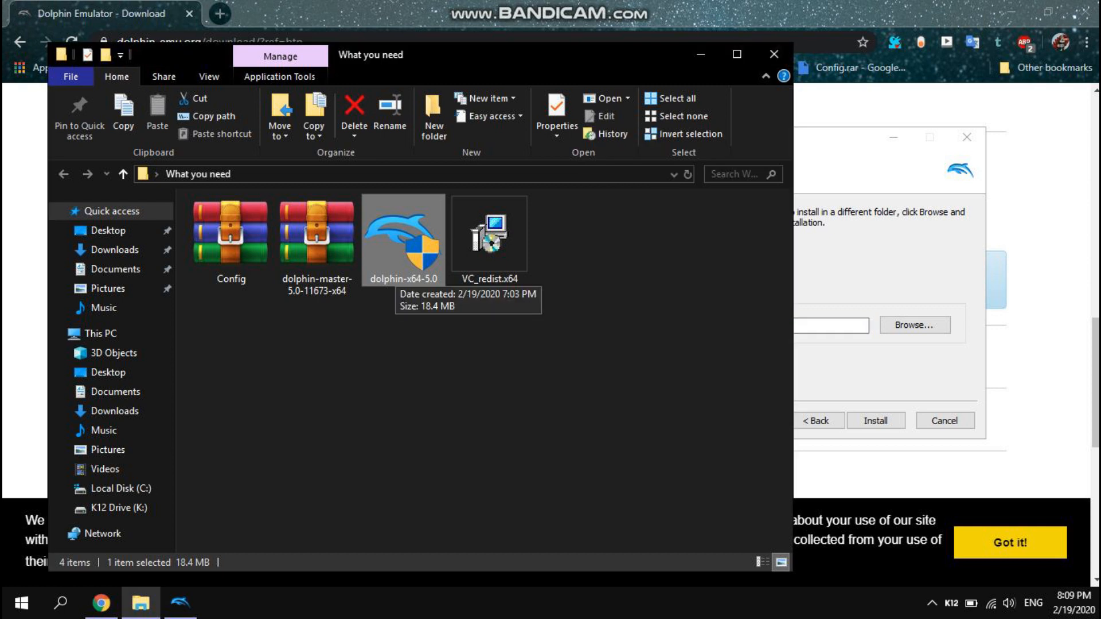
Step: Quit Dolphin Setup and open the dolphin-master-5.0-11673-x64 archive
left_click(317, 232)
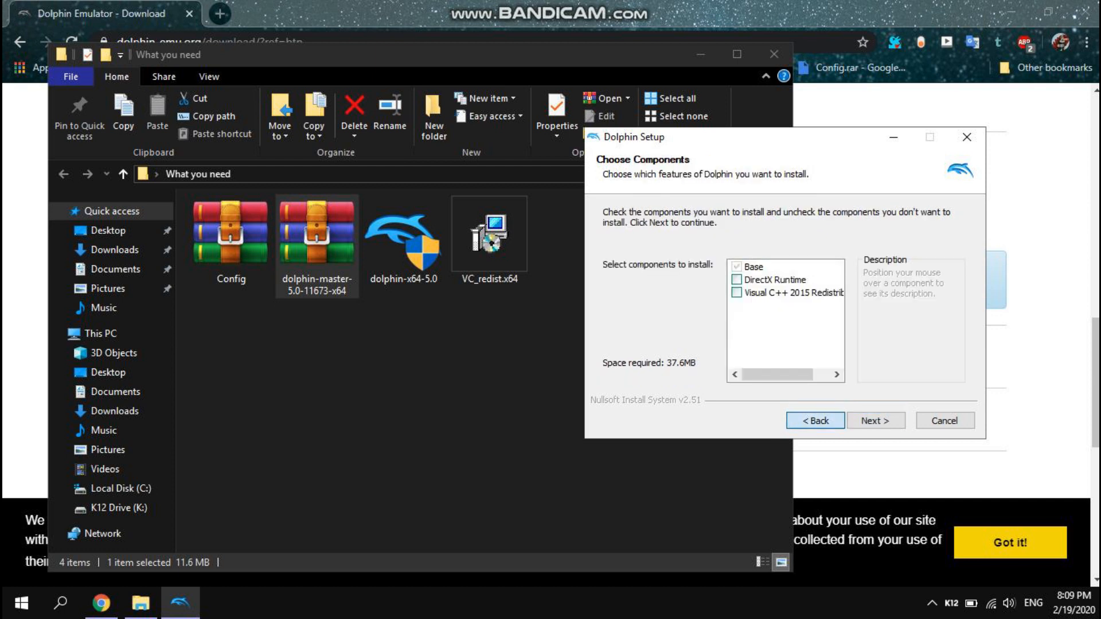
left_click(944, 420)
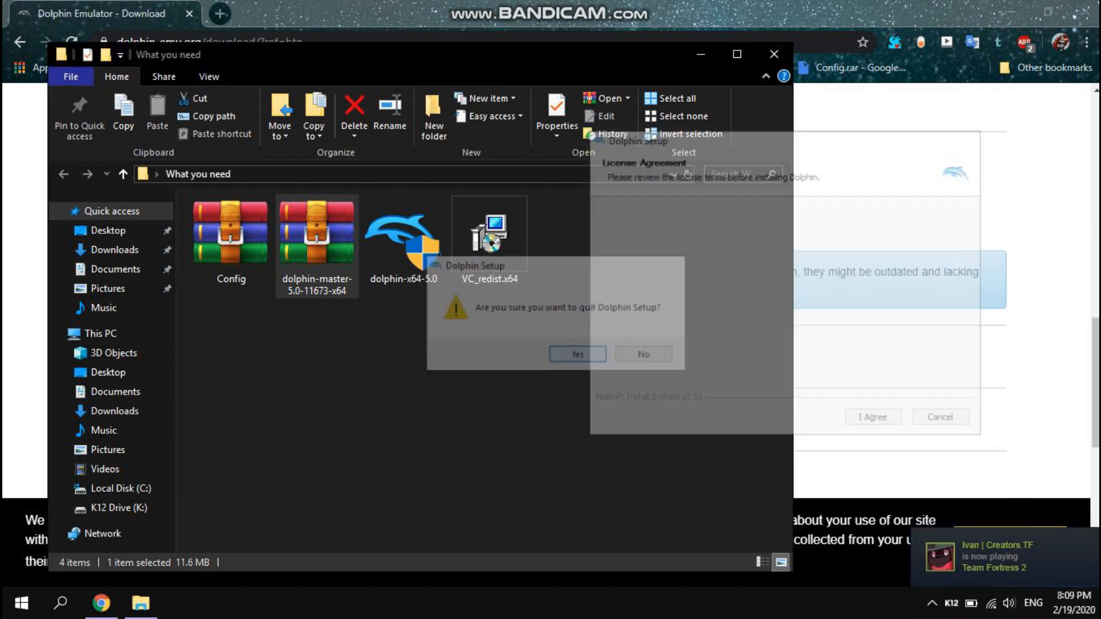
left_click(576, 354)
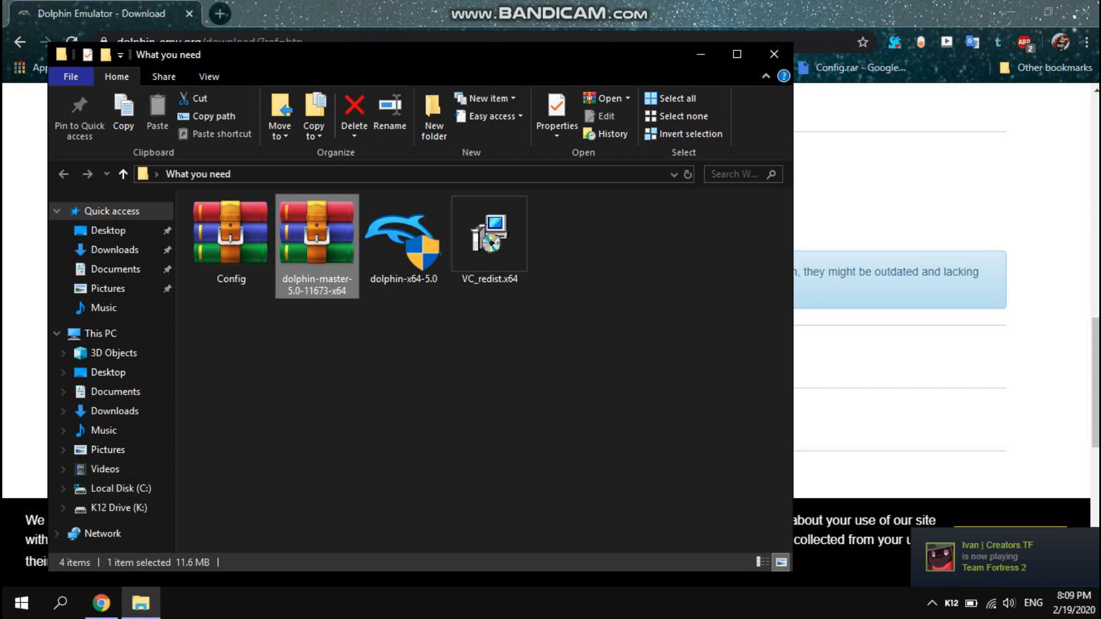
double_click(315, 230)
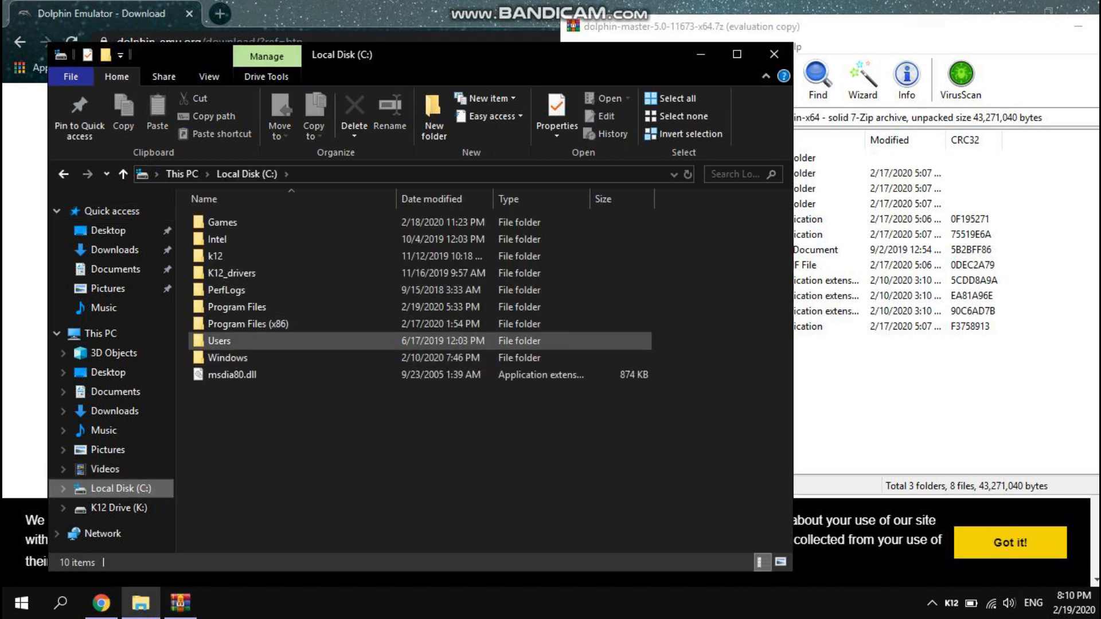
Step: Extract dolphin-master-5.0-11673-x64.7z into C:\Program Files\Dolphin\Dev Build
double_click(238, 307)
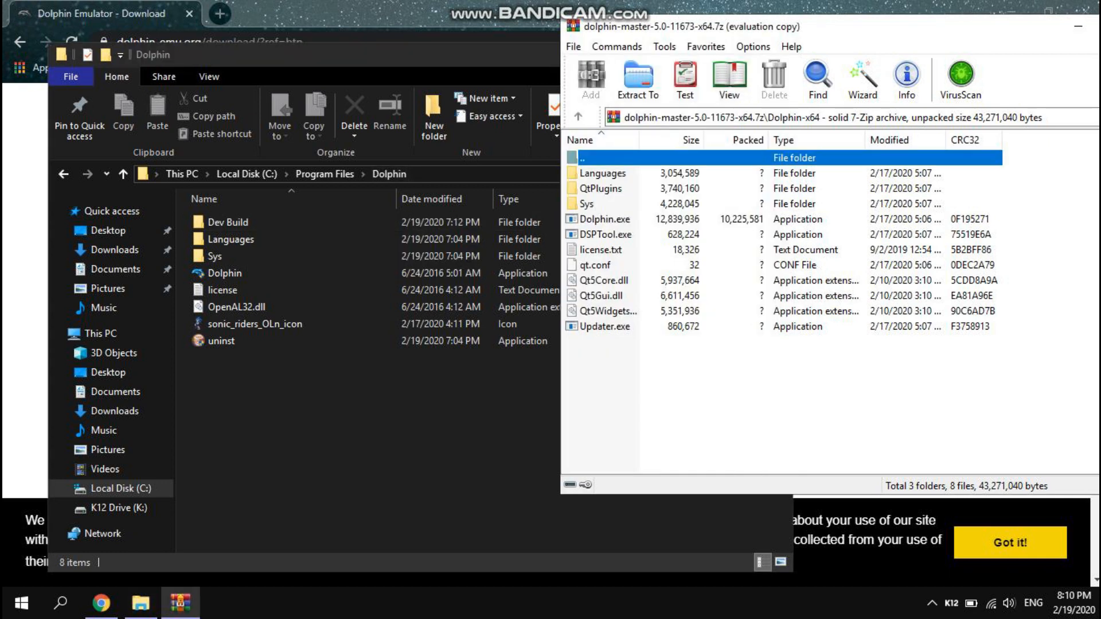
left_click(575, 117)
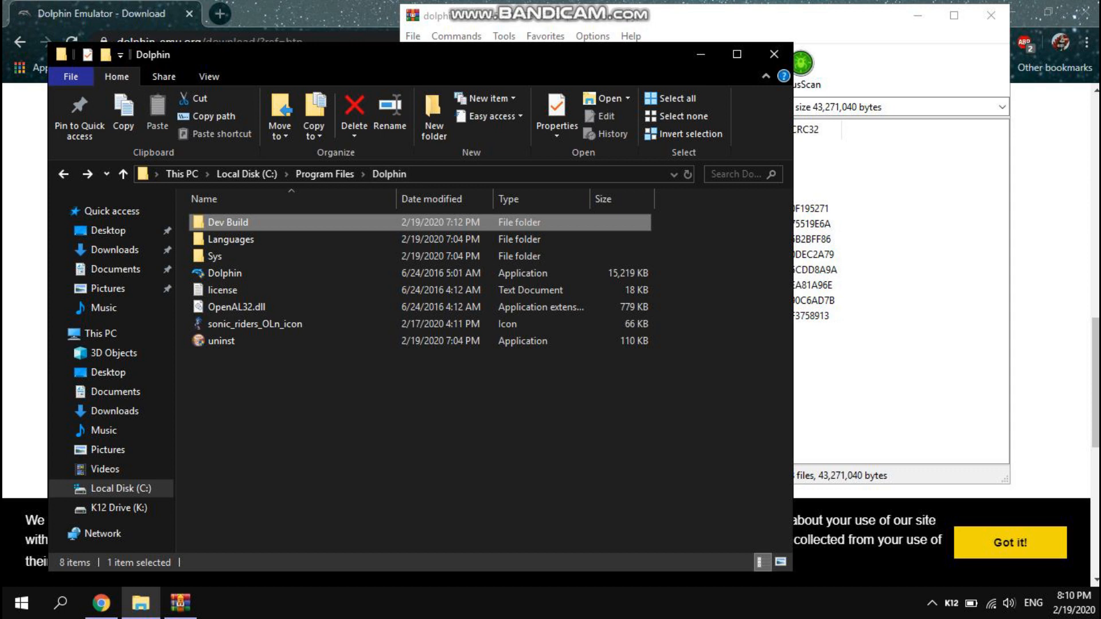
double_click(228, 222)
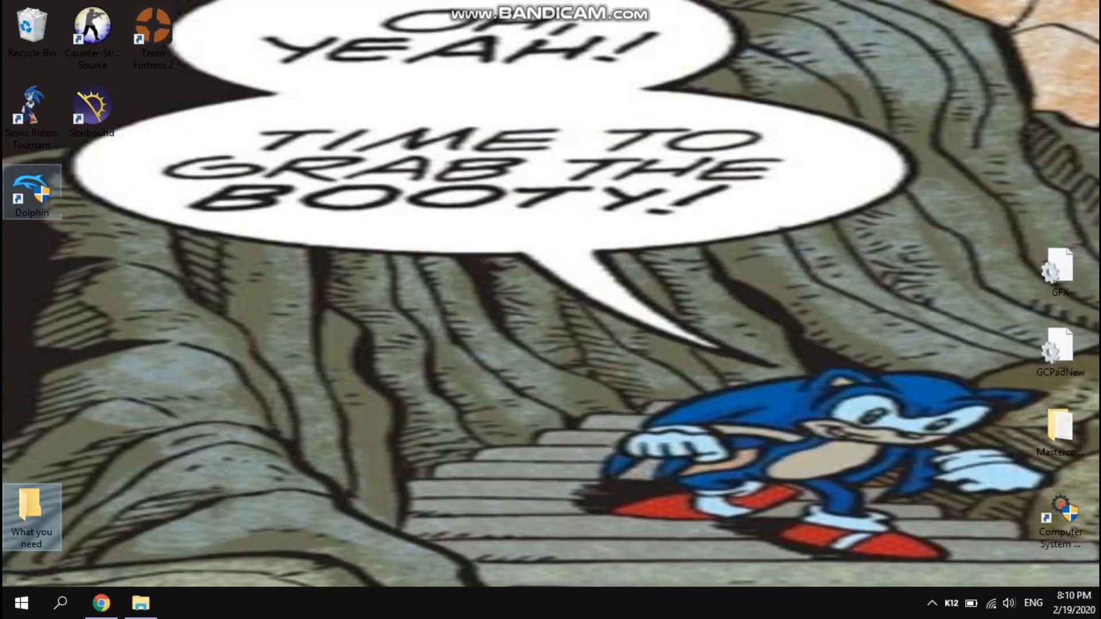
Step: Navigate to Documents\Dolphin Emulator\Config in File Explorer
left_click_drag(32, 116, 272, 274)
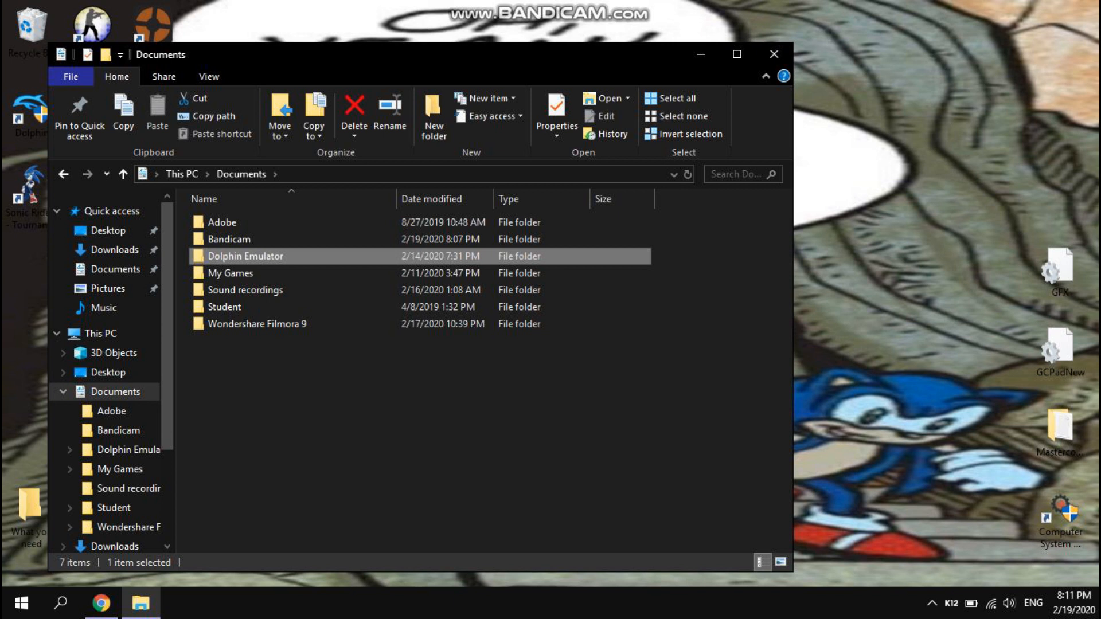
double_click(244, 256)
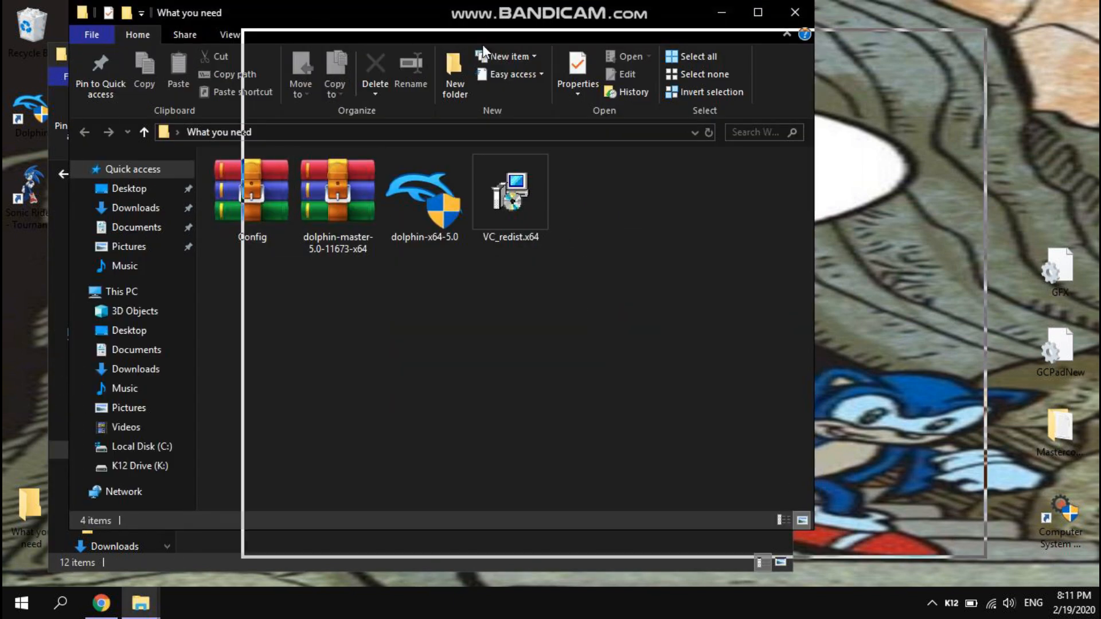
double_click(251, 190)
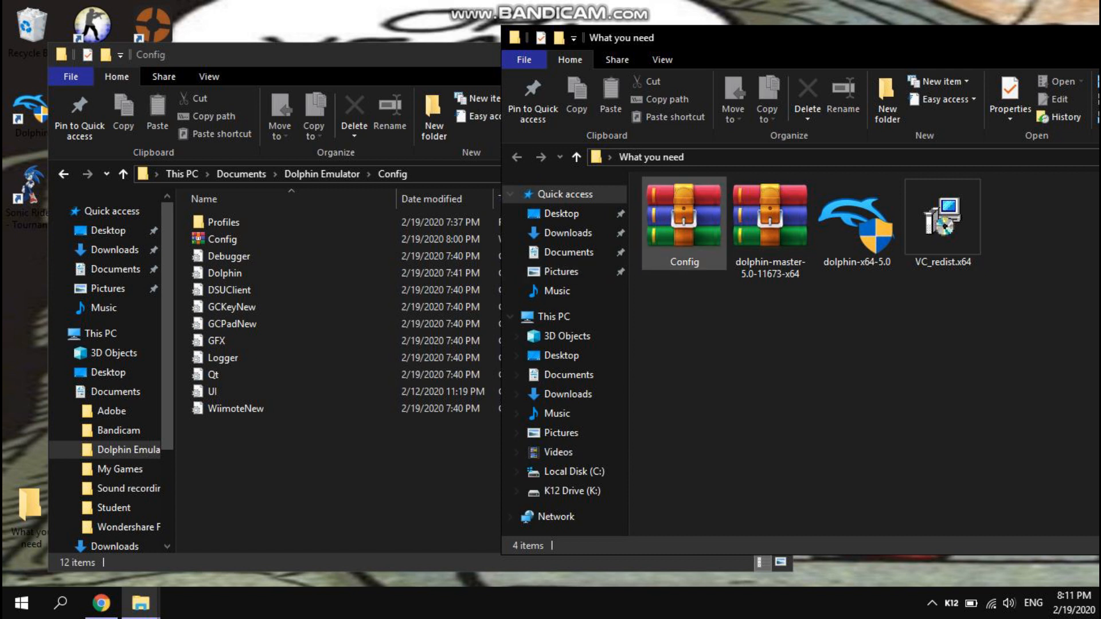
Step: Extract the Config.rar files into the Config folder and close all windows
left_click(683, 222)
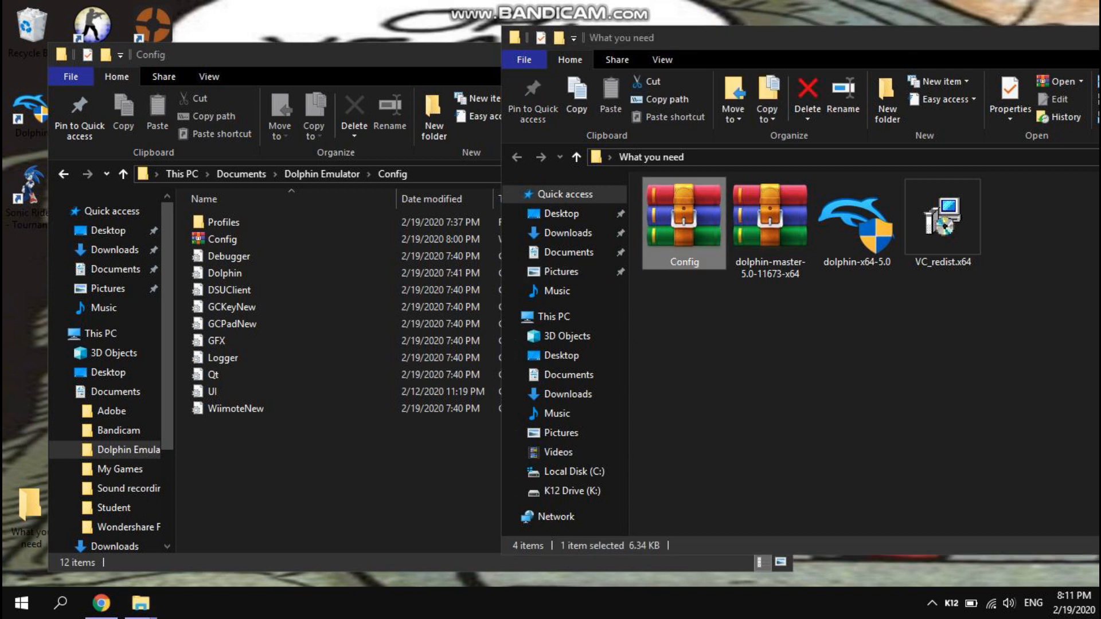
double_click(682, 218)
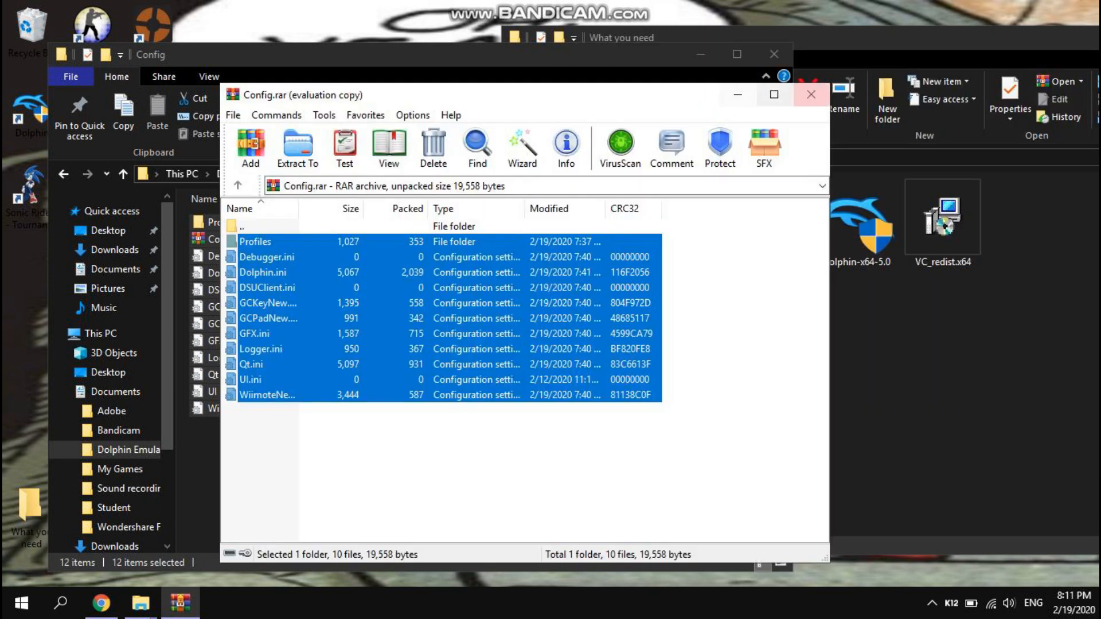
left_click(810, 94)
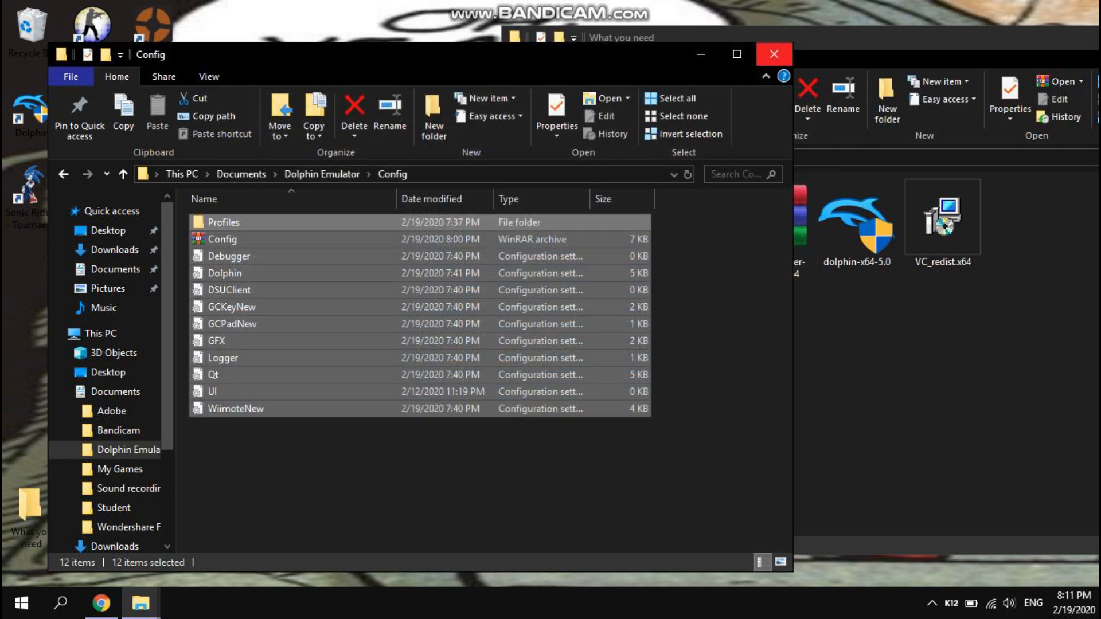
mouse_move(773, 54)
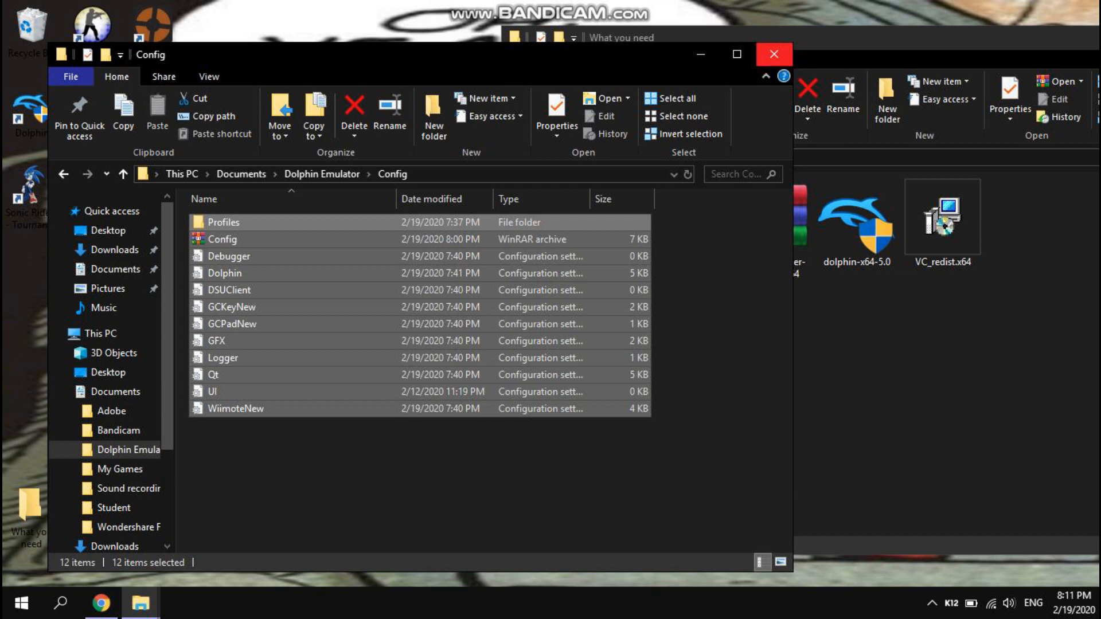
left_click(619, 38)
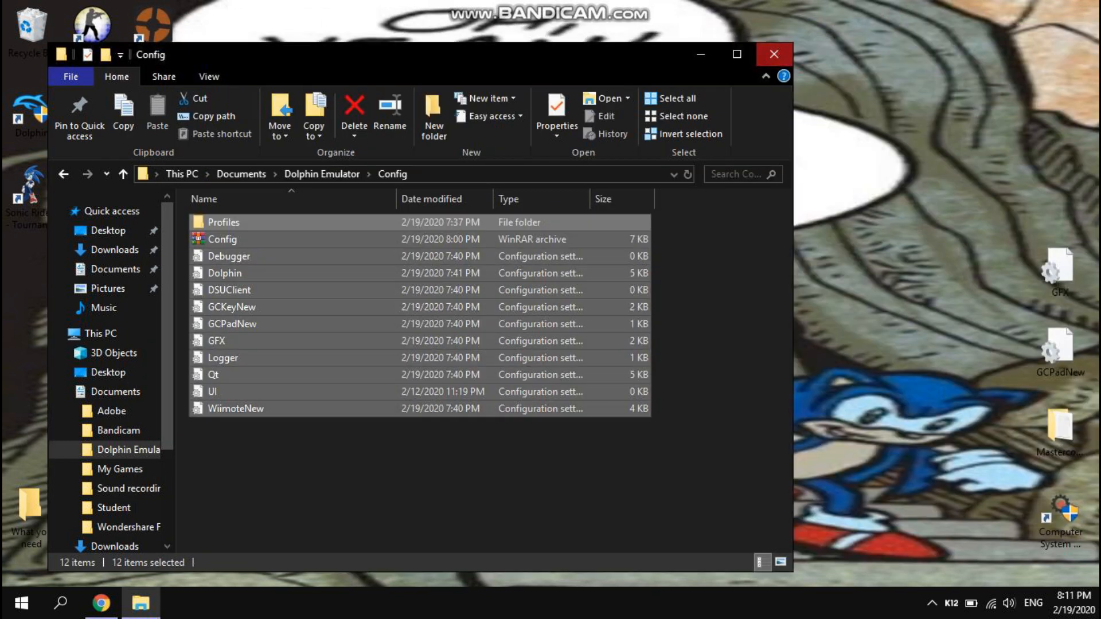
left_click(772, 54)
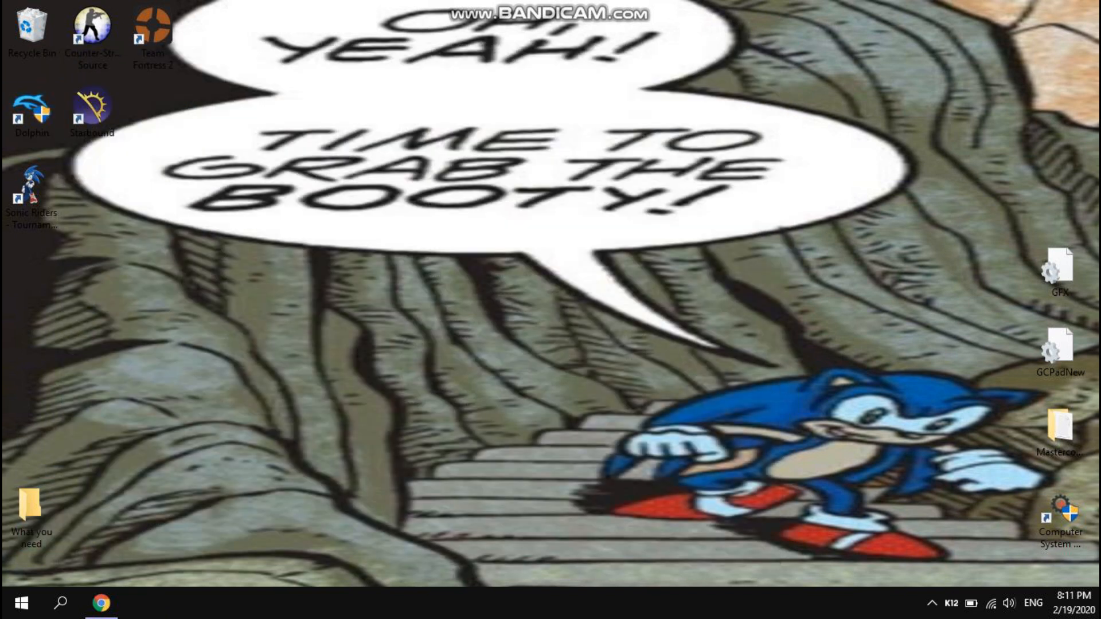
Step: Launch Dolphin 5.0 and view the Direct3D 11 graphics Enhancements settings
double_click(32, 103)
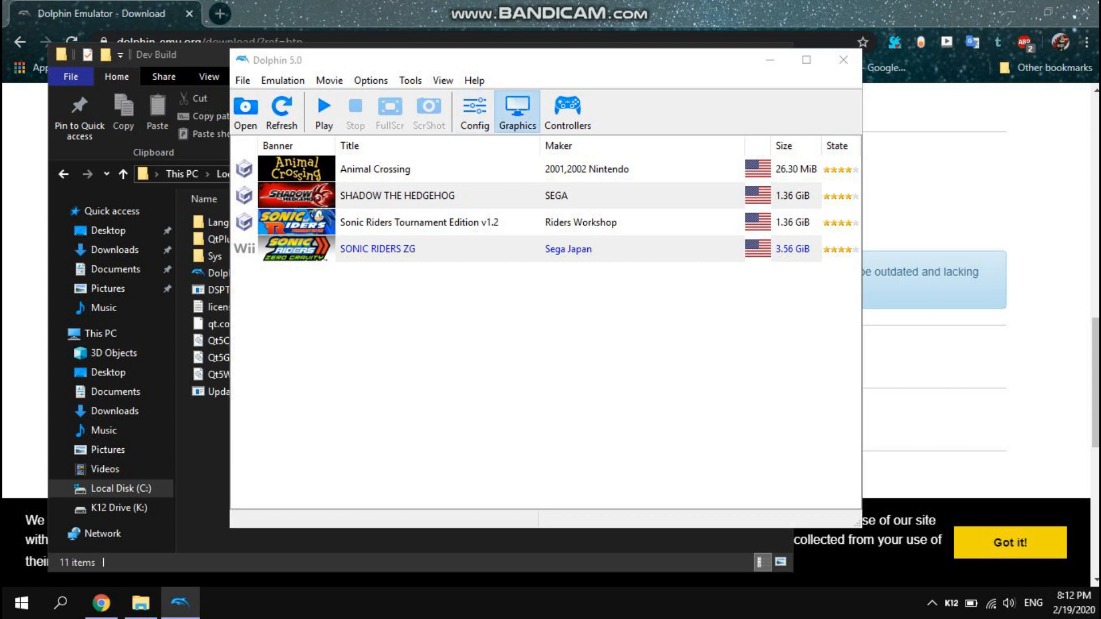
left_click(516, 110)
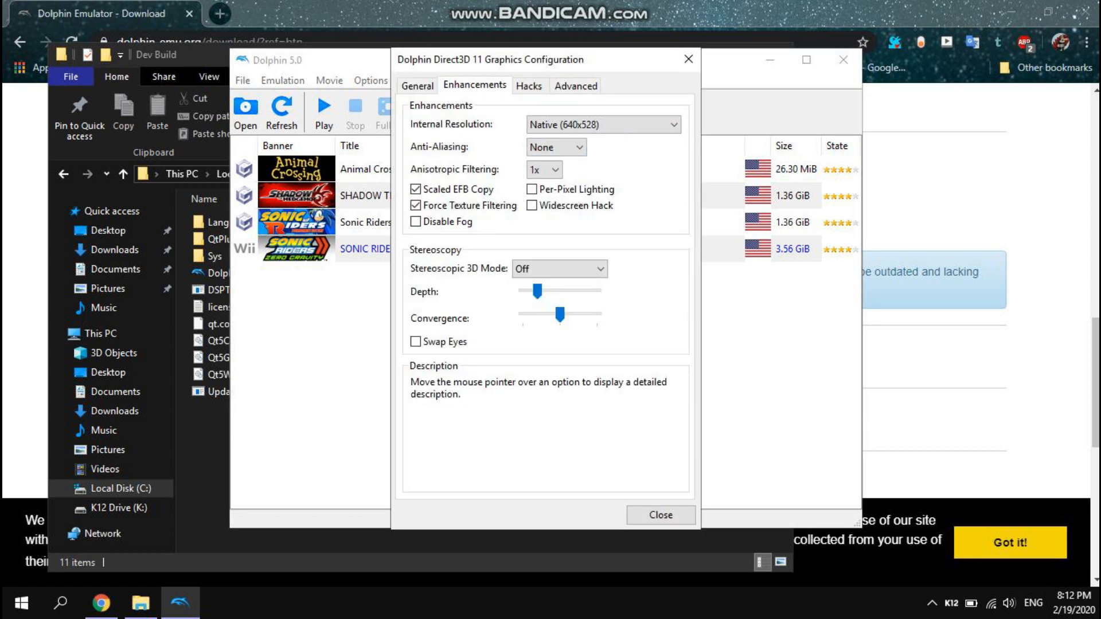
mouse_move(531, 205)
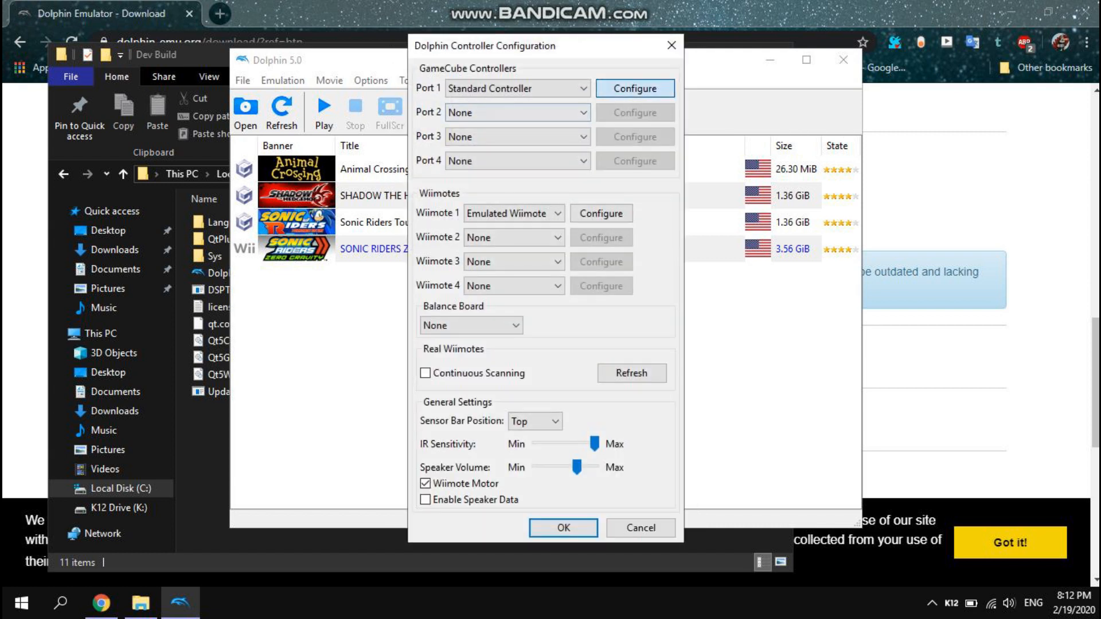
Step: Load the Riders profile for GameCube port 1, keeping DInput/0/Keyboard Mouse
left_click(634, 88)
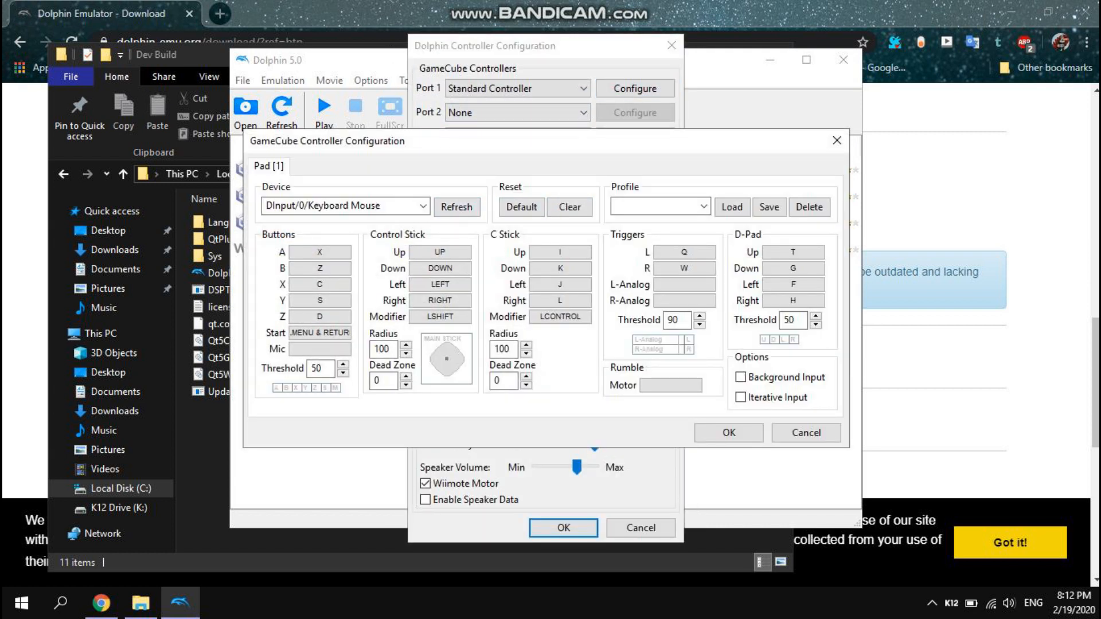
left_click(343, 206)
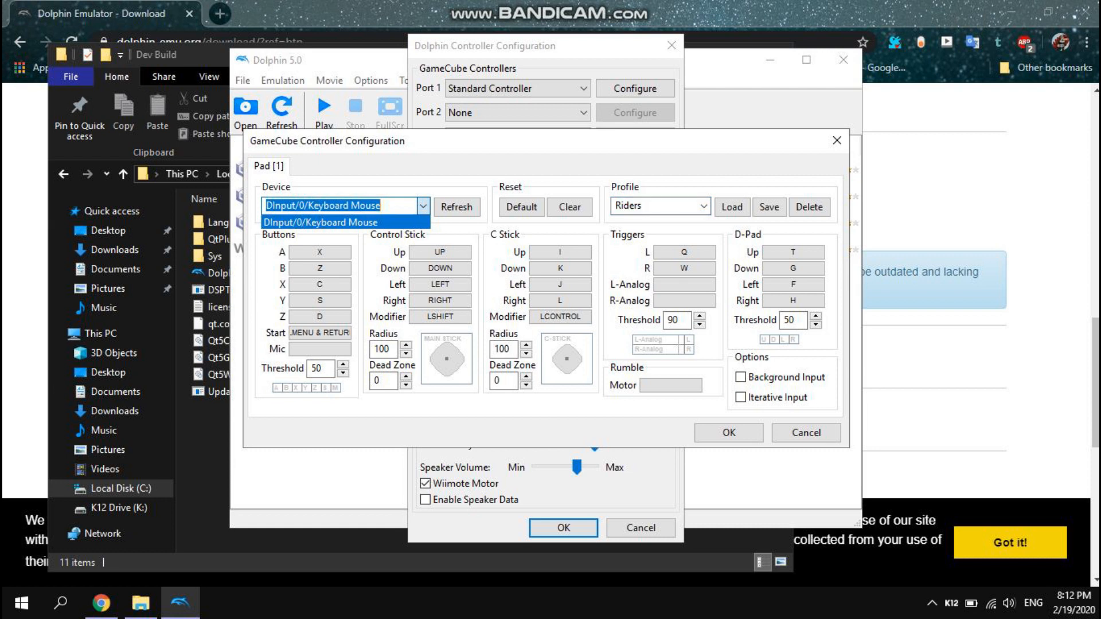
left_click(341, 222)
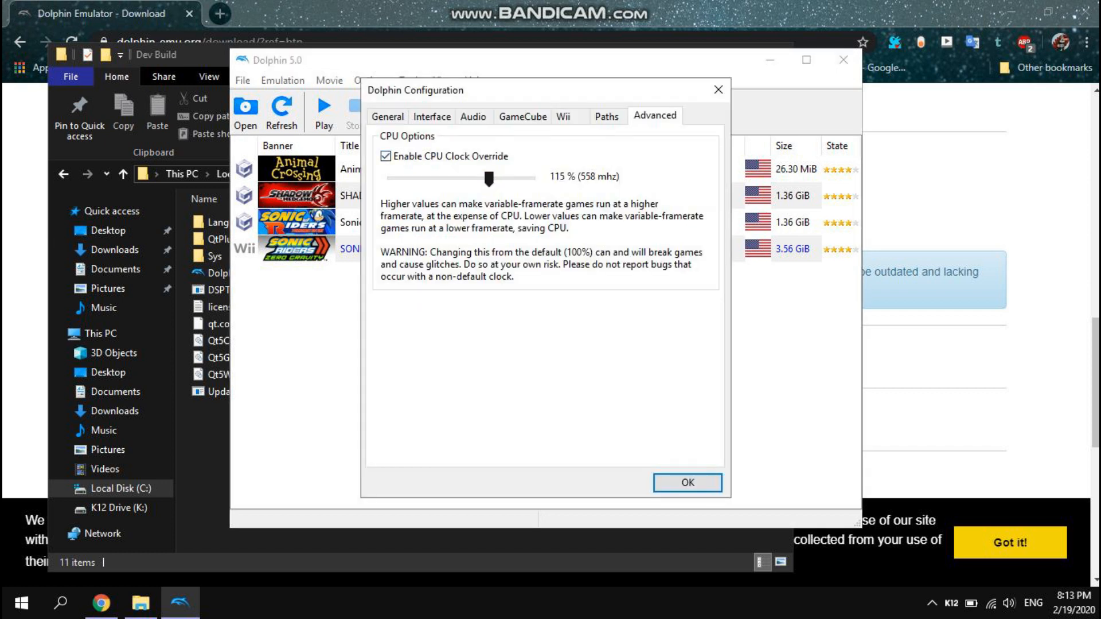
Step: Disable CPU Clock Override, then close the Sonic Riders TE v1.2 properties
left_click(385, 156)
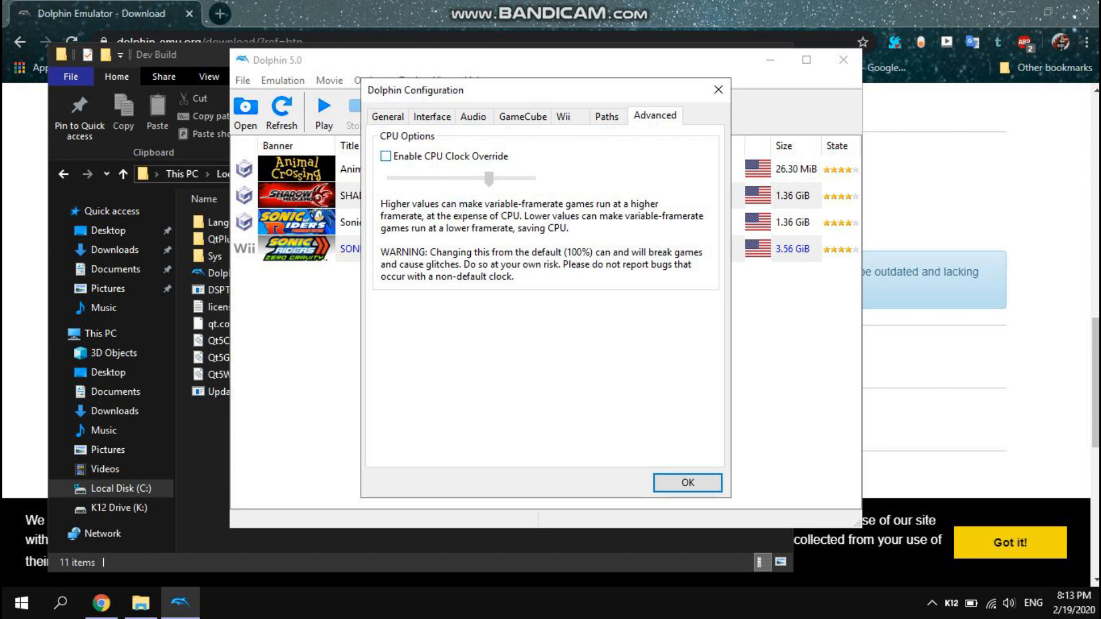
left_click(523, 116)
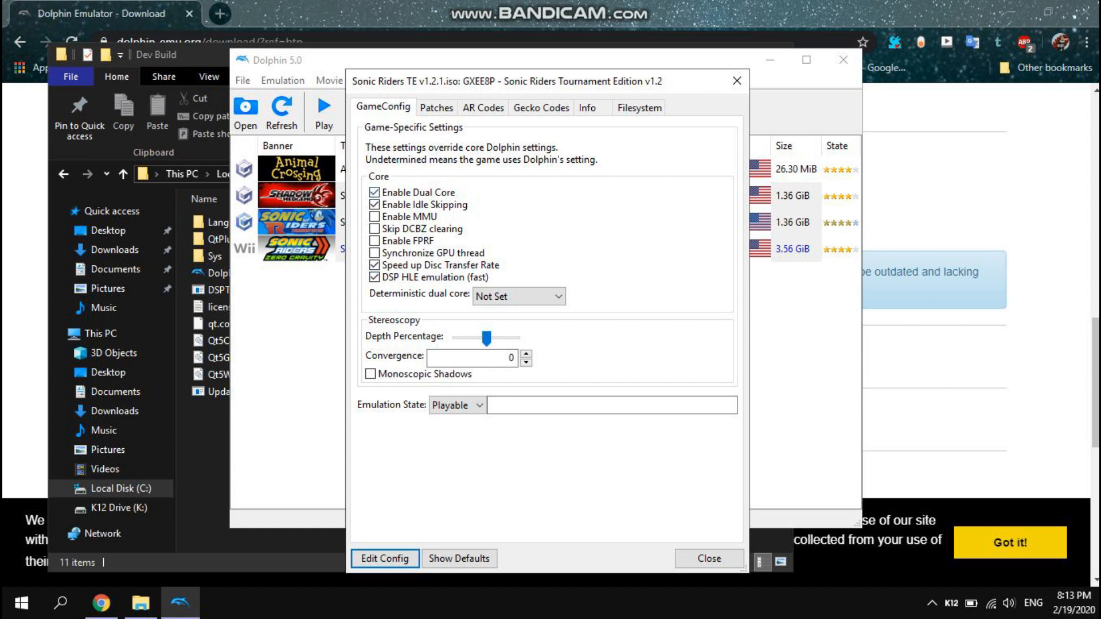
left_click(709, 558)
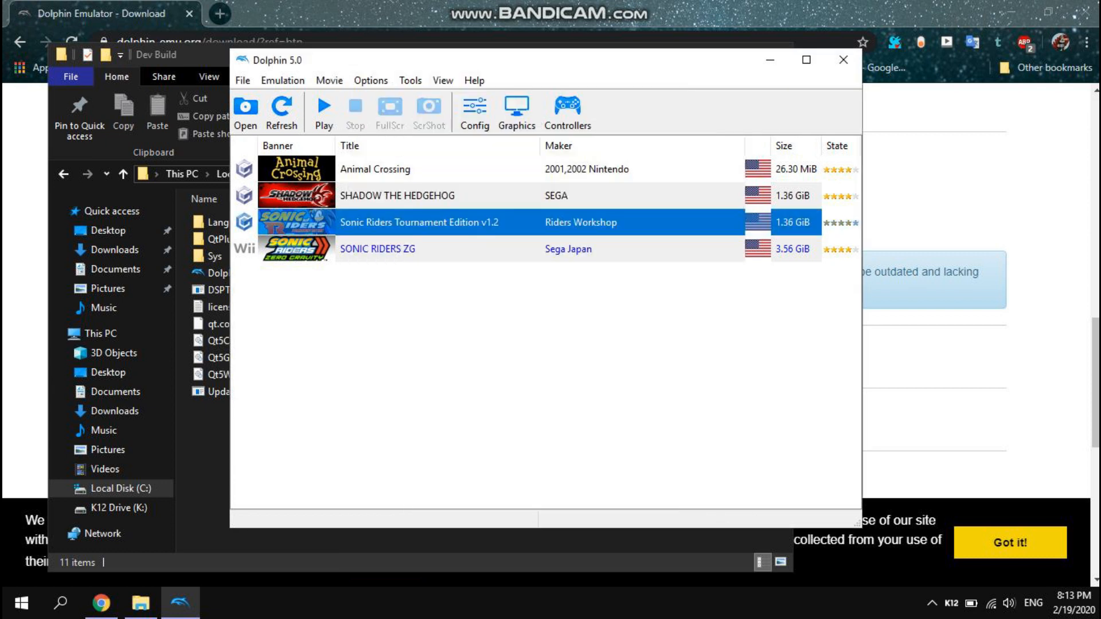
left_click(418, 223)
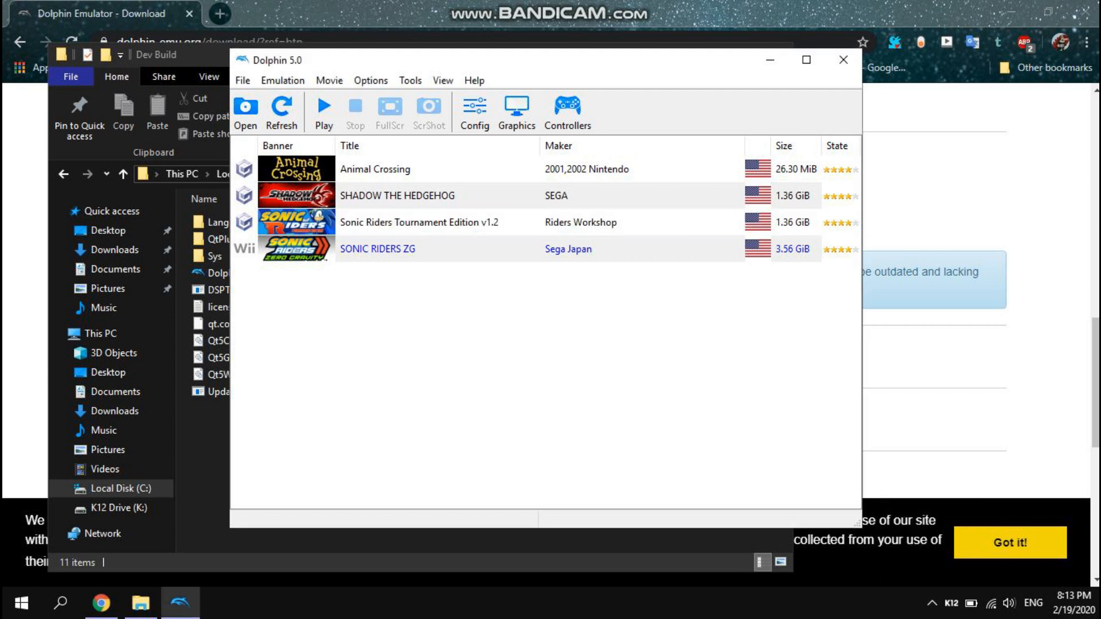